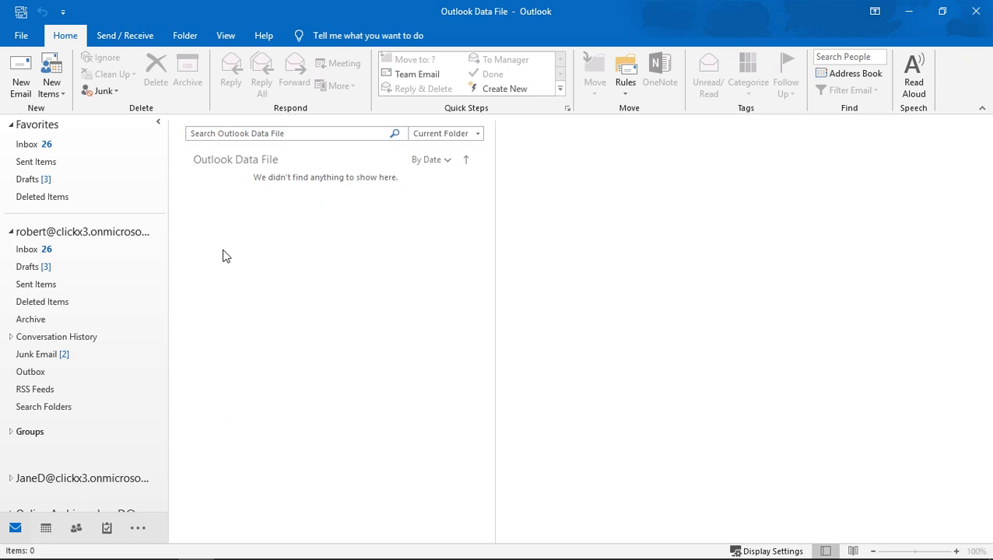
# Glance at the contacts list, return to mail, and reach File > Open & Export
pyautogui.click(76, 528)
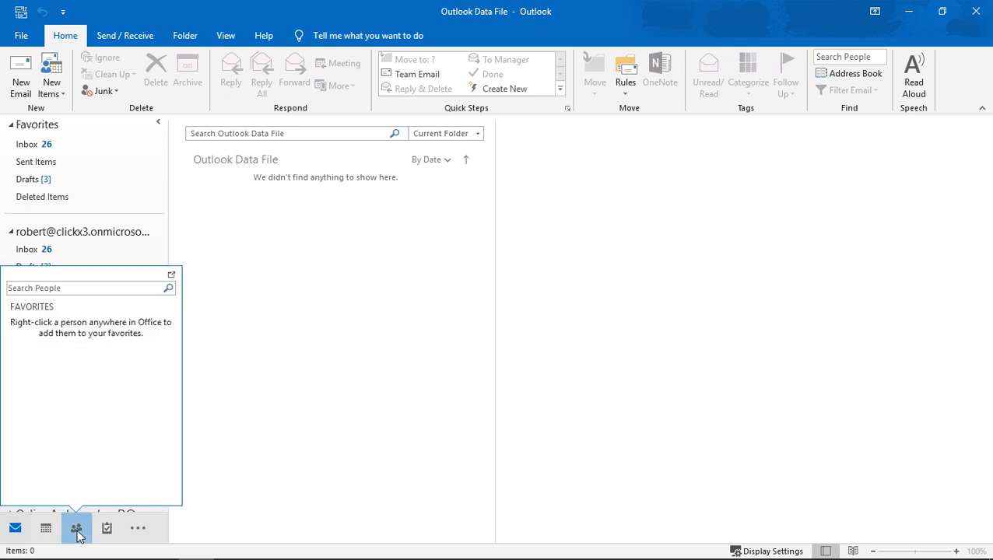
pyautogui.click(77, 528)
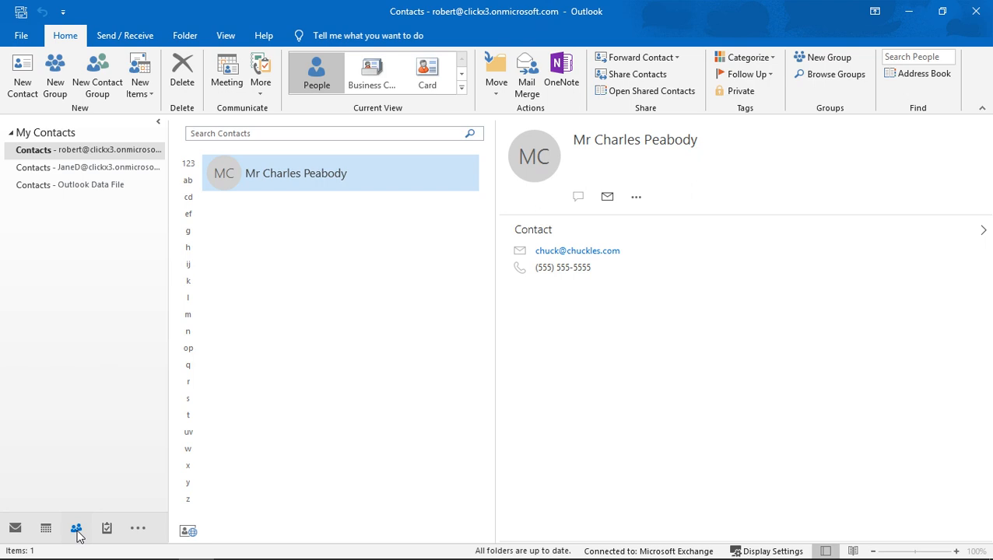
pyautogui.moveTo(15, 529)
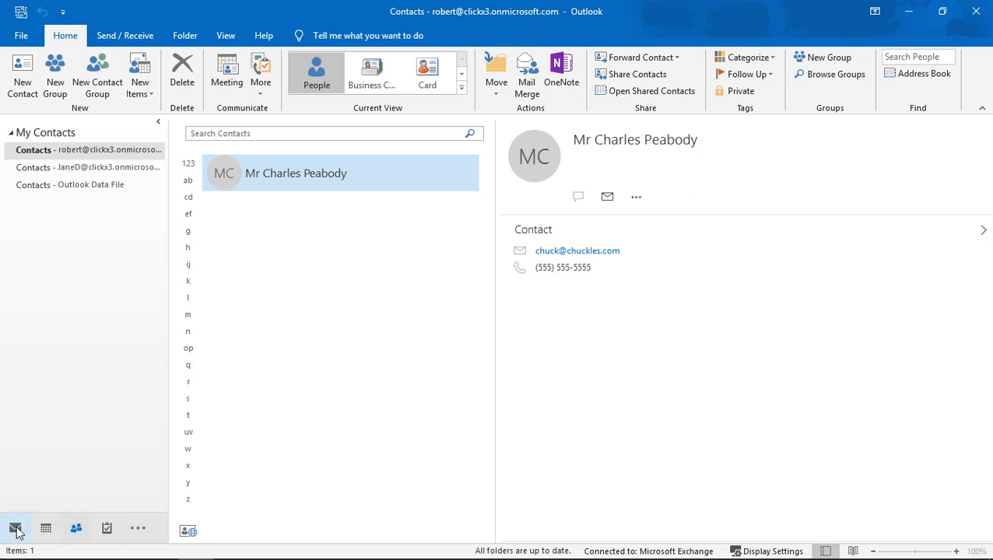
pyautogui.click(15, 528)
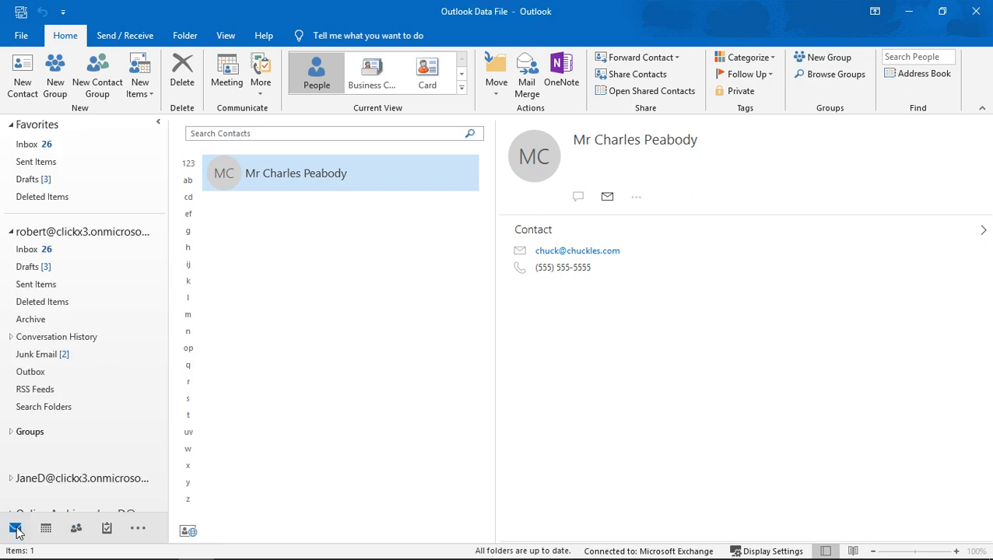
pyautogui.click(15, 528)
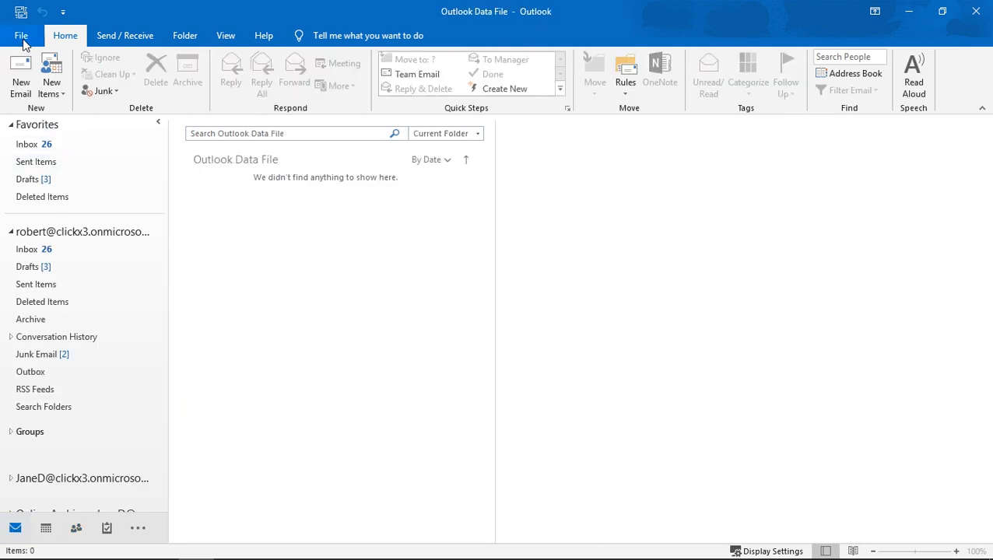
pyautogui.click(21, 35)
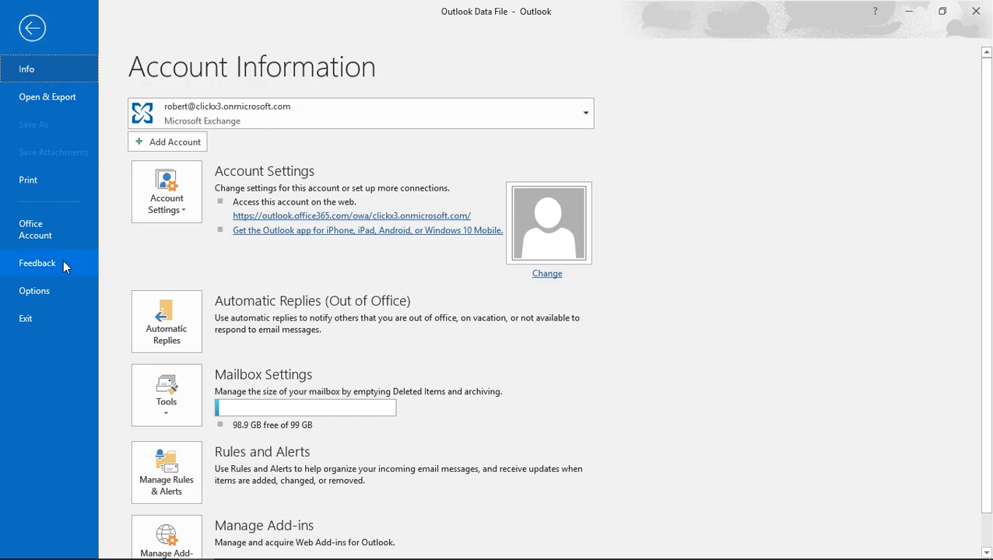
pyautogui.click(47, 96)
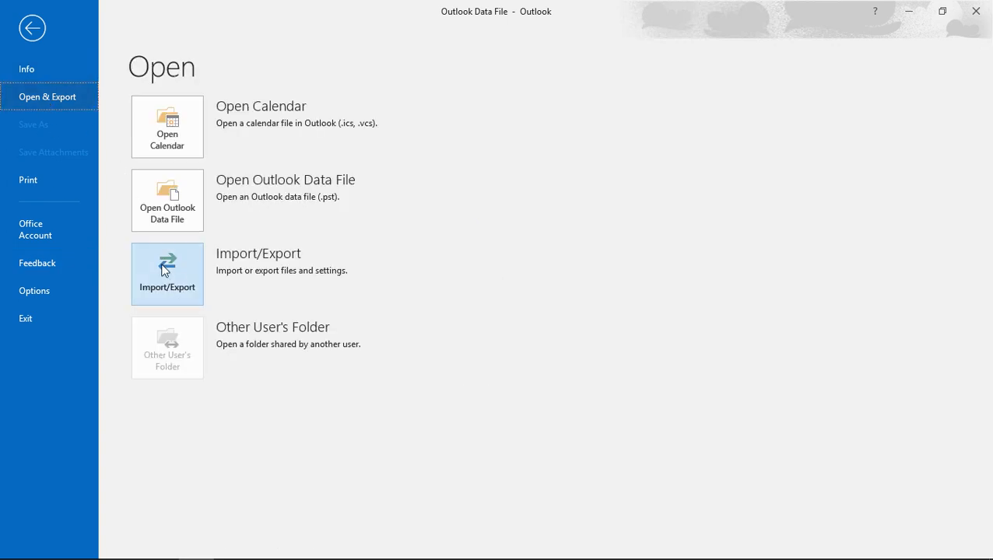
# Launch the Import/Export wizard, choose Export to a file, and pick Outlook Data File (.pst)
pyautogui.click(167, 274)
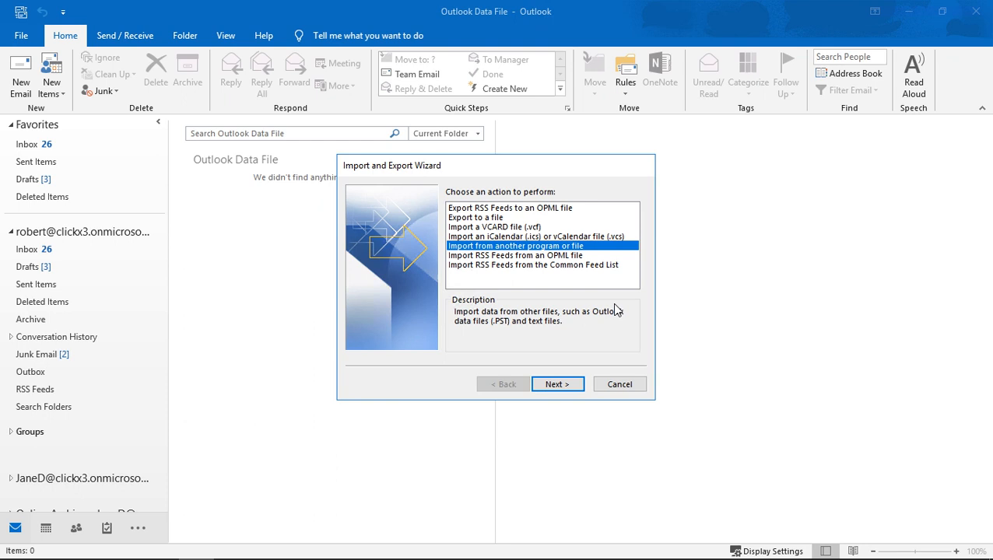
pyautogui.moveTo(486, 227)
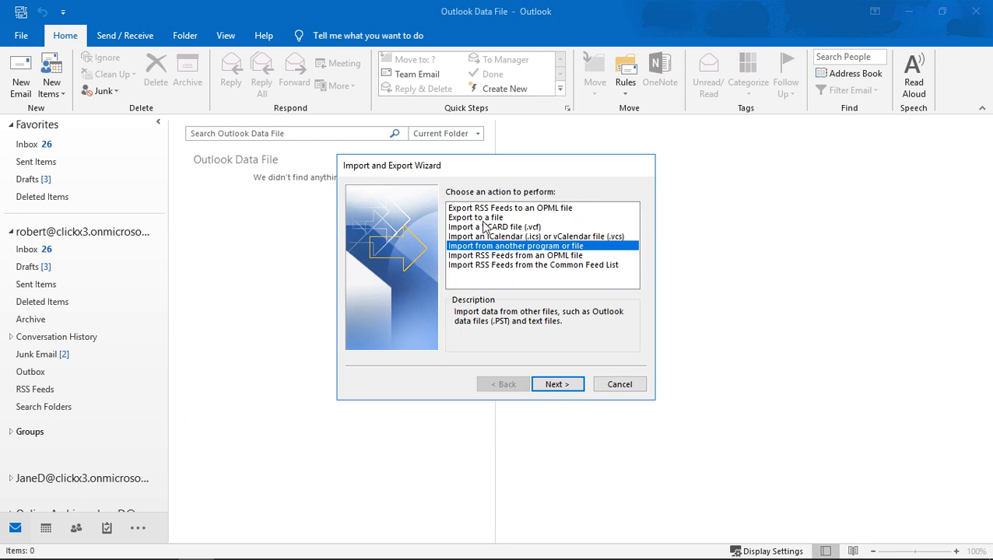
pyautogui.click(476, 217)
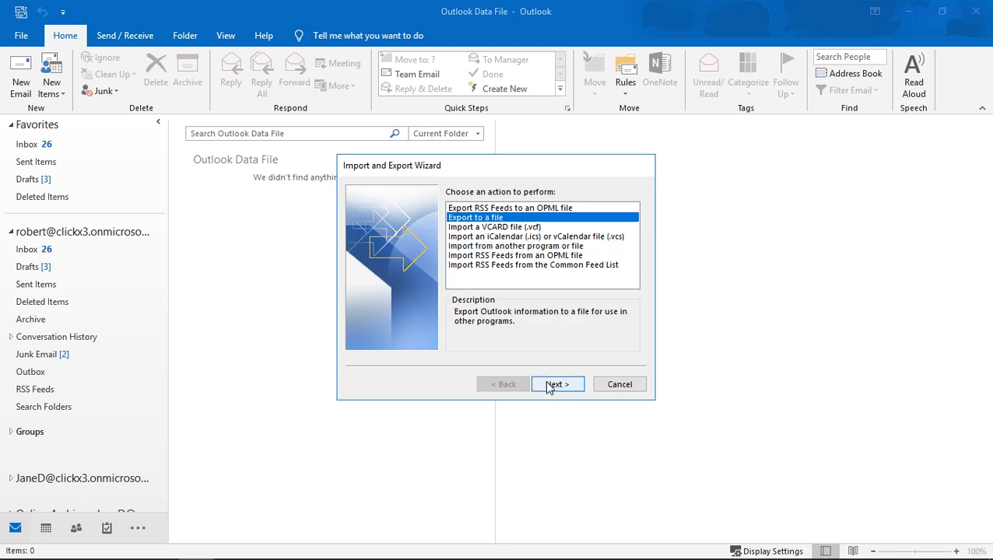
pyautogui.click(558, 384)
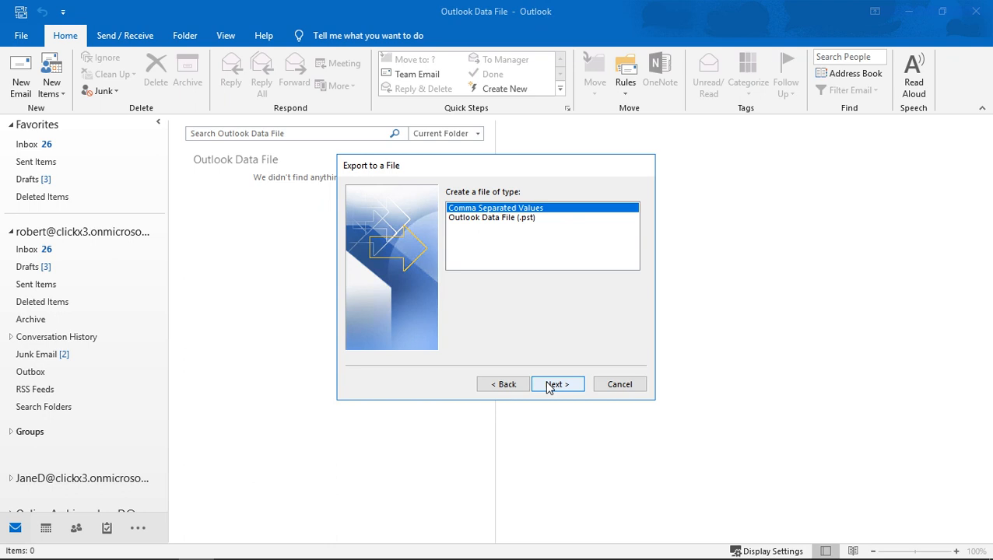
pyautogui.click(492, 217)
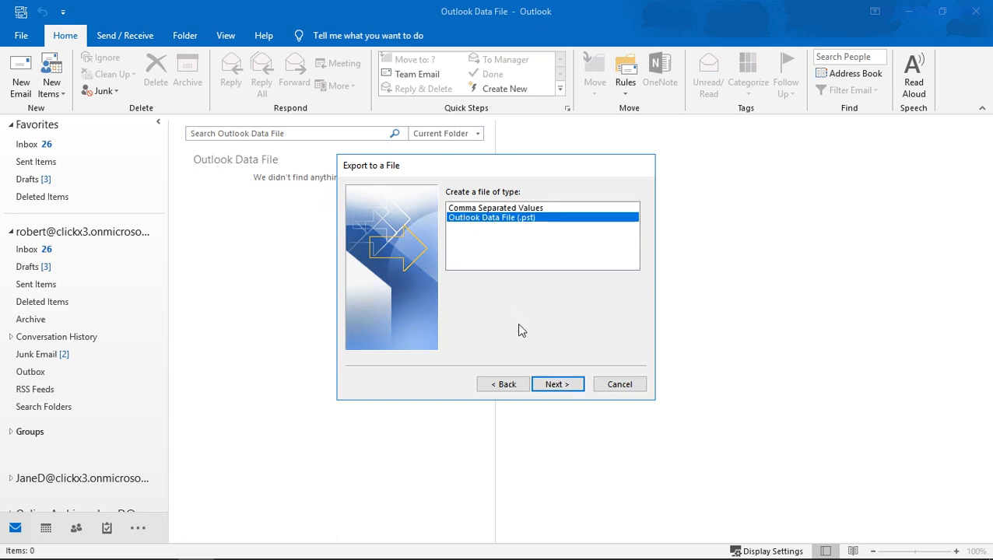
# Select the first mailbox's Contacts folder as export source, with Include subfolders unchecked
pyautogui.click(557, 384)
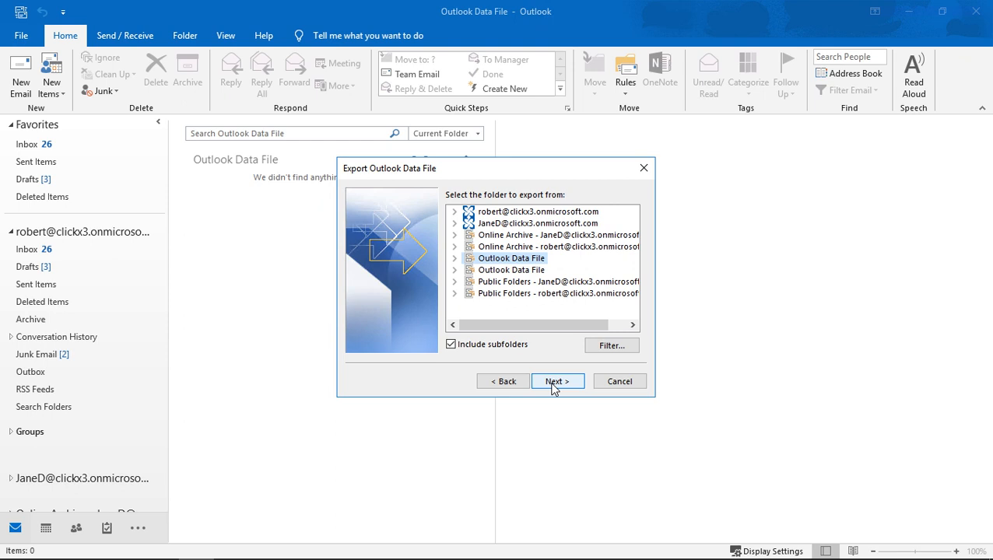
pyautogui.moveTo(513, 359)
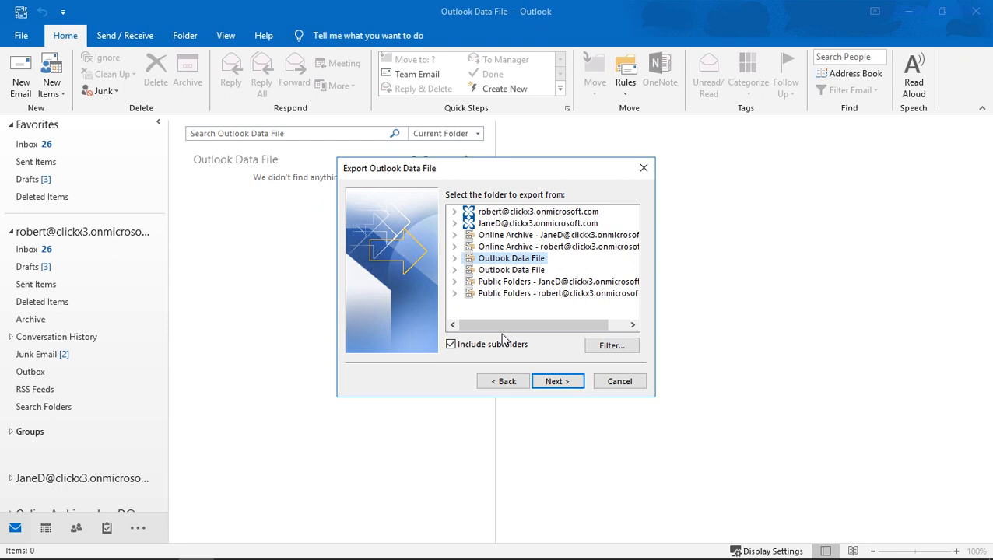
pyautogui.moveTo(500, 273)
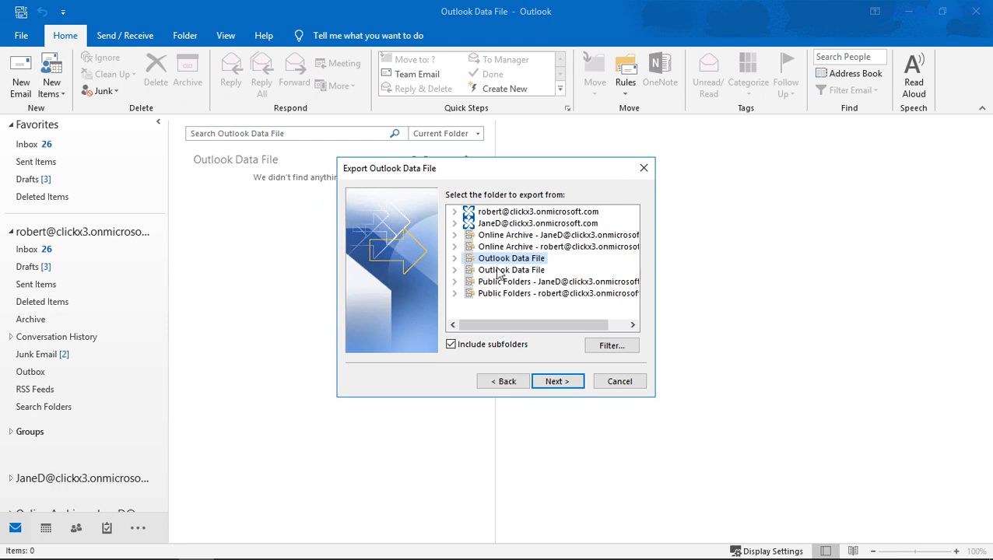
pyautogui.click(456, 212)
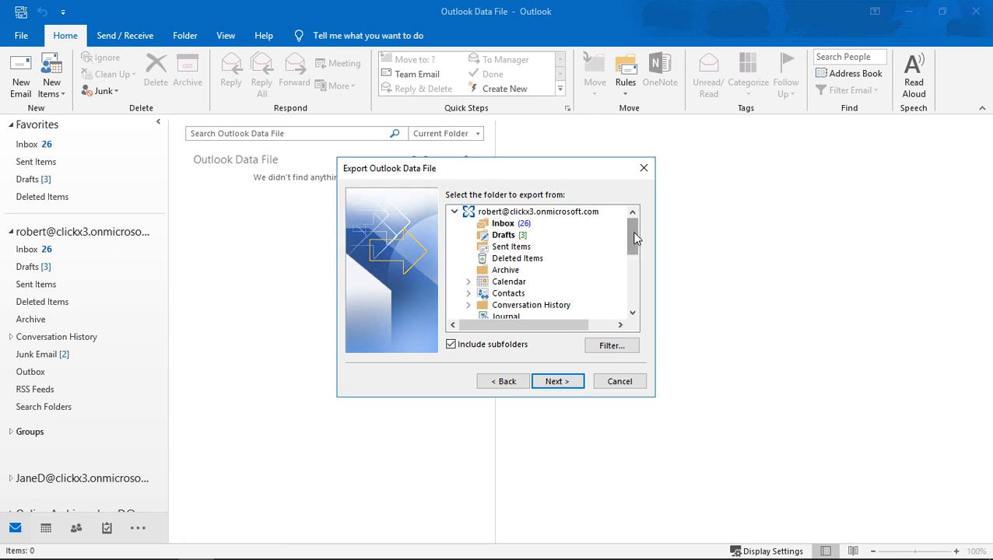
pyautogui.click(508, 294)
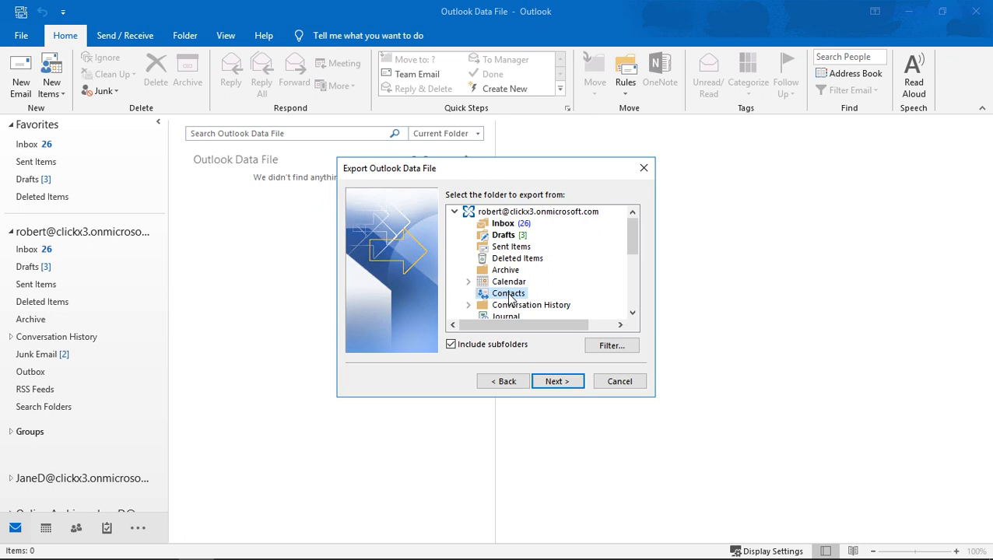
pyautogui.click(450, 344)
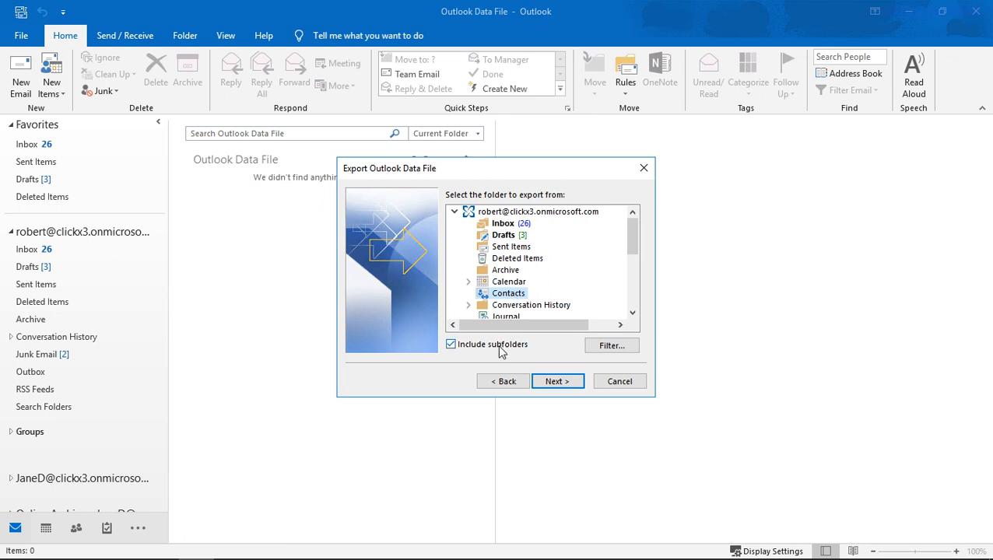
pyautogui.moveTo(484, 349)
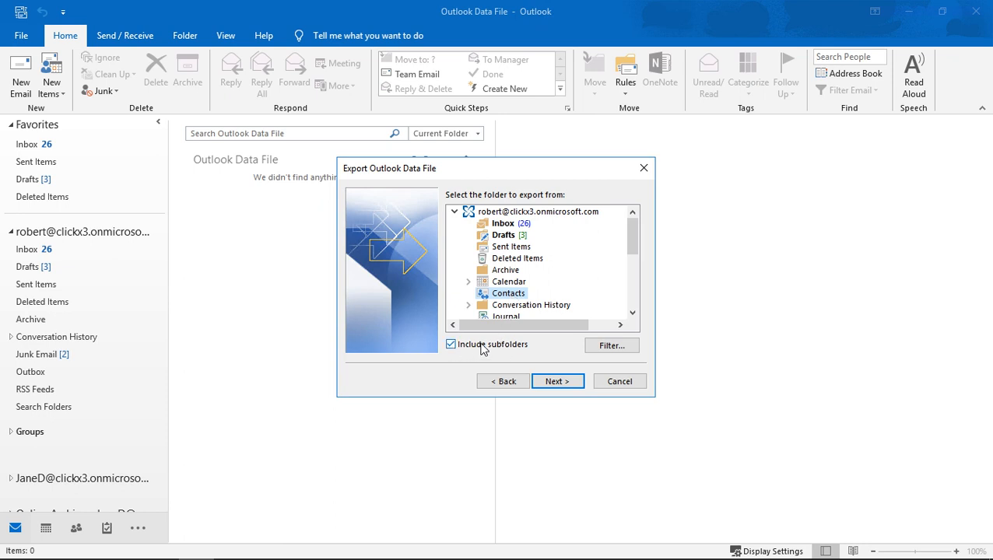
pyautogui.click(451, 344)
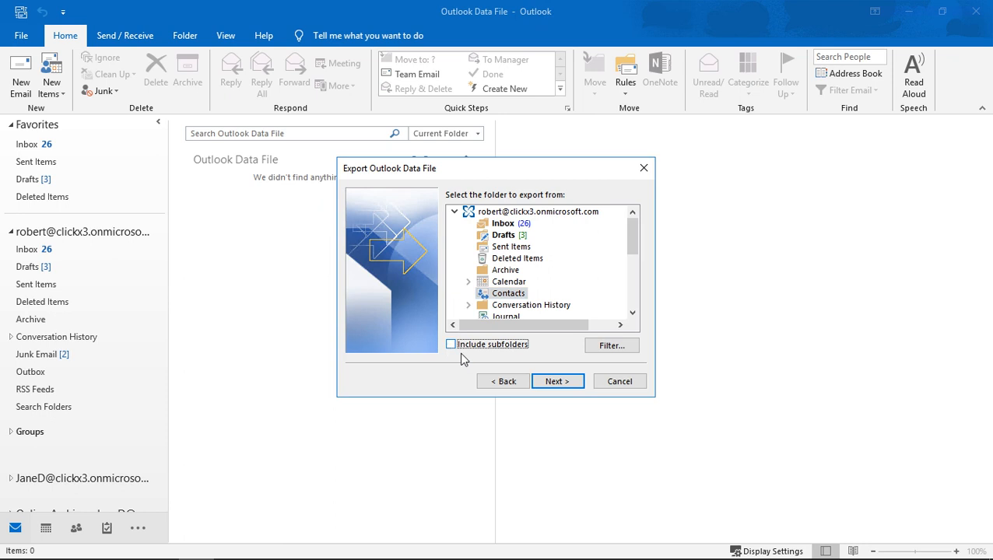
pyautogui.click(509, 293)
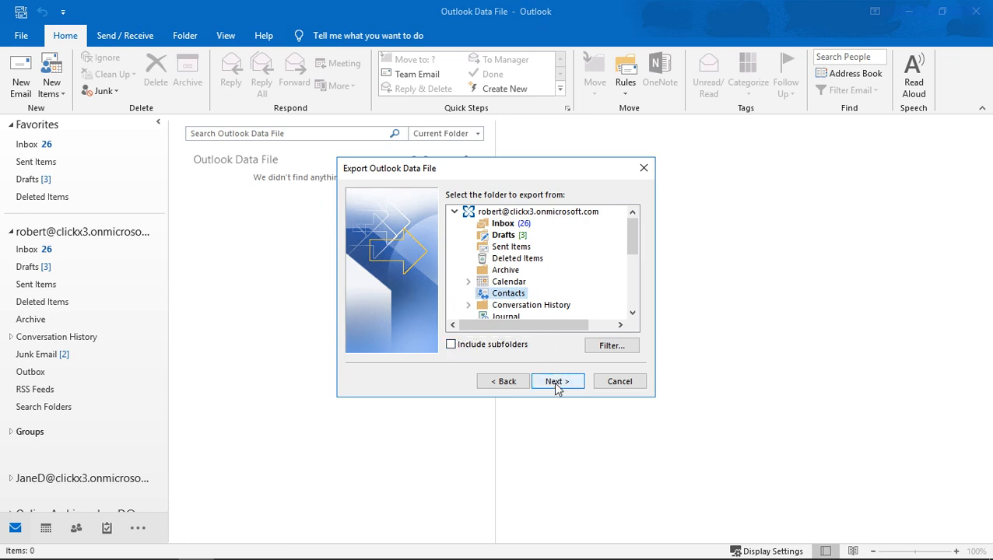
# Save the export as 'Contacts' on the Desktop, replacing duplicates with exported items
pyautogui.click(558, 381)
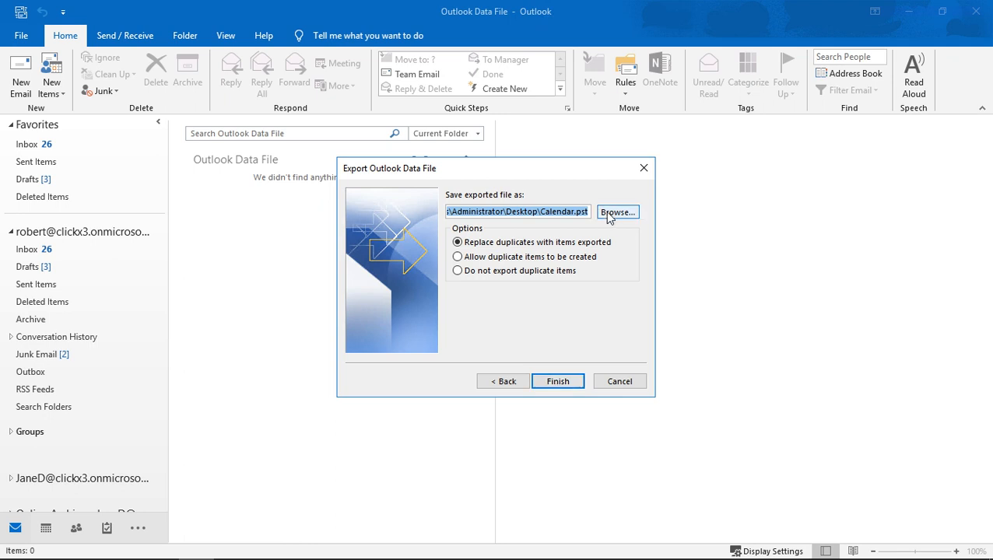
pyautogui.click(618, 212)
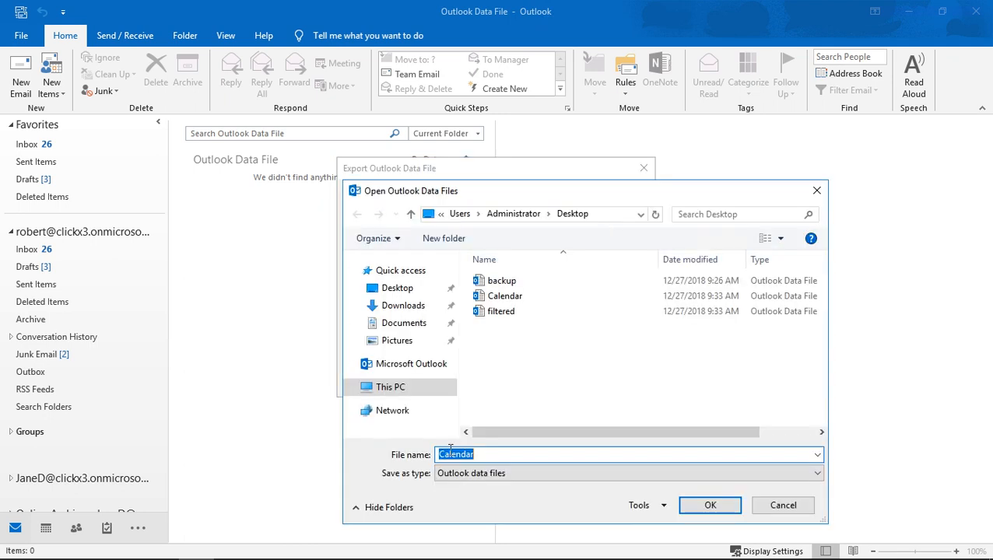
pyautogui.write('Contacts')
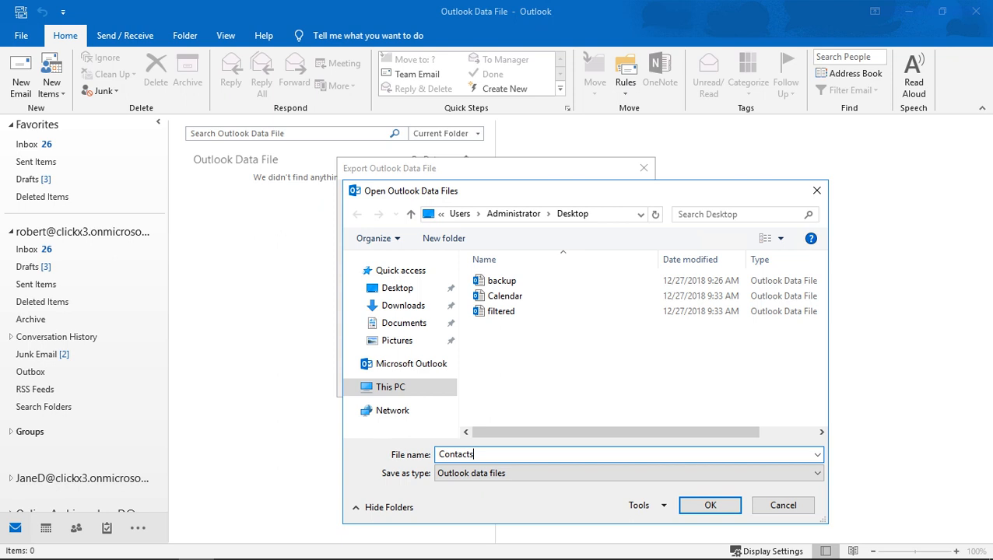
pyautogui.click(709, 505)
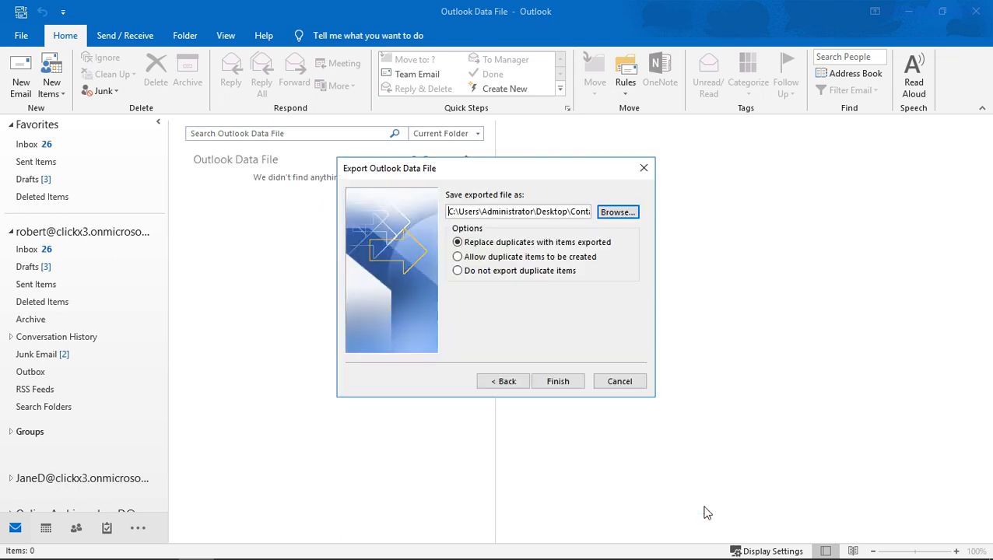
pyautogui.moveTo(540, 343)
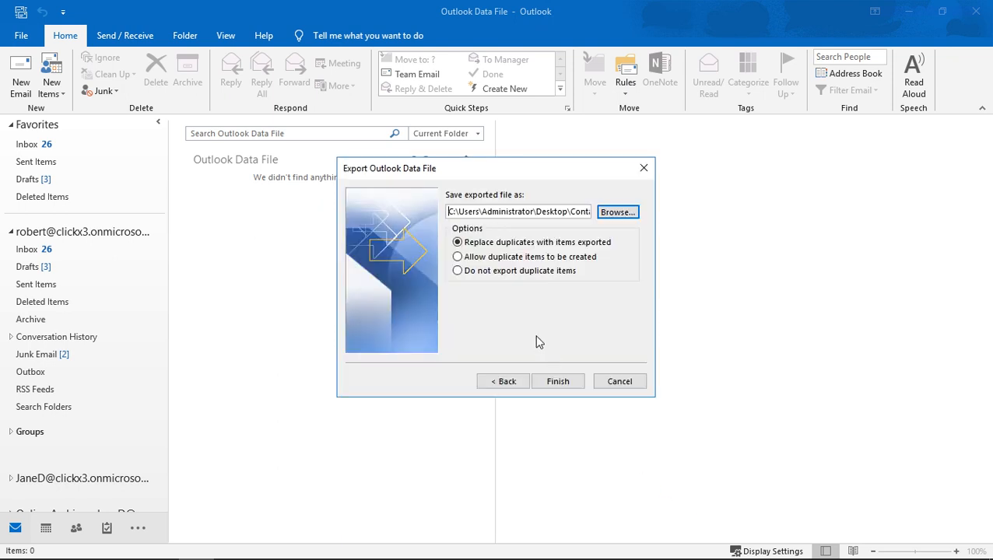
pyautogui.moveTo(544, 322)
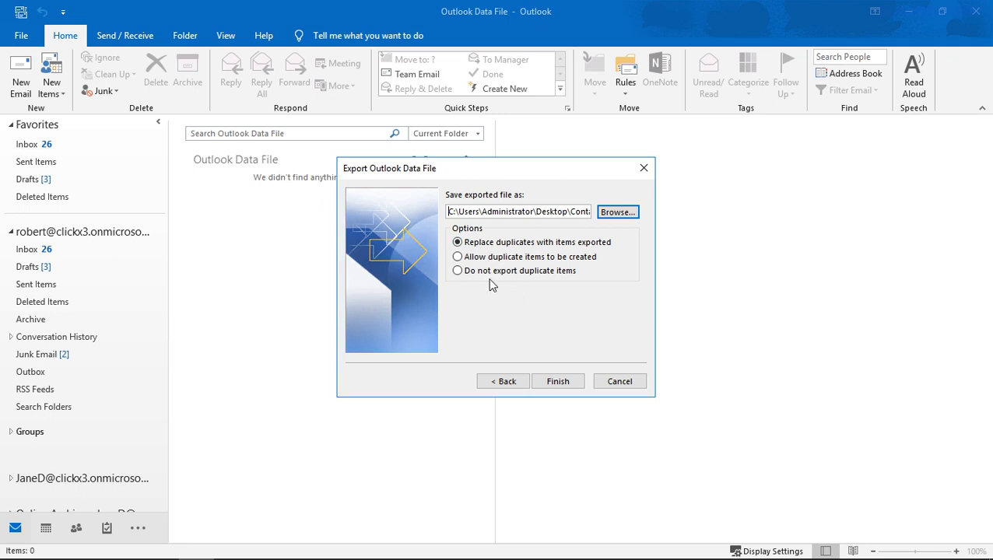
pyautogui.moveTo(545, 314)
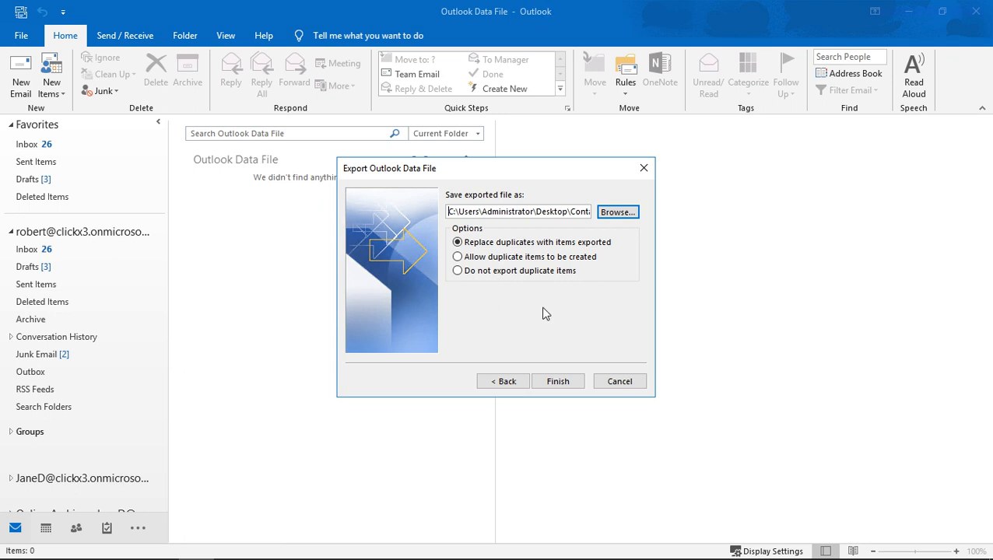
pyautogui.moveTo(553, 317)
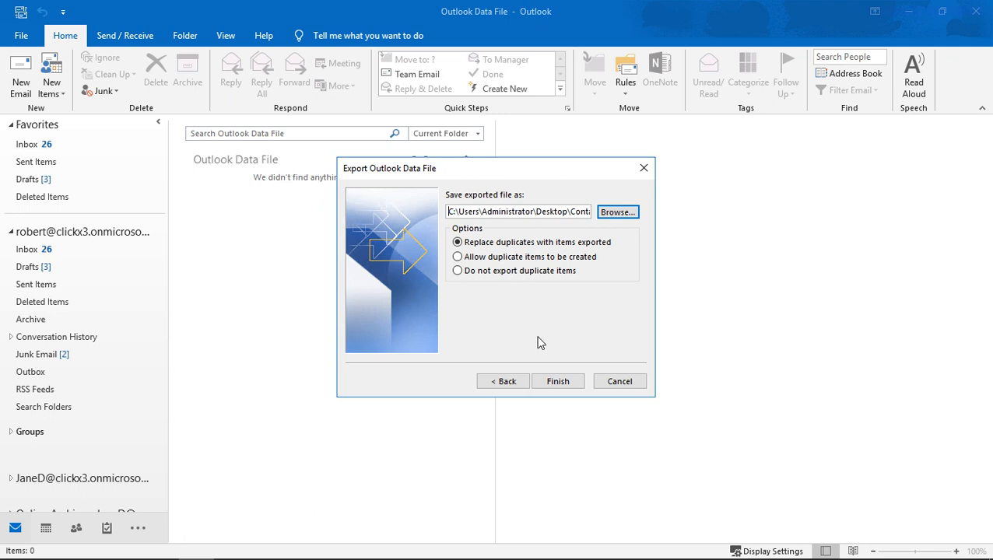
pyautogui.moveTo(559, 381)
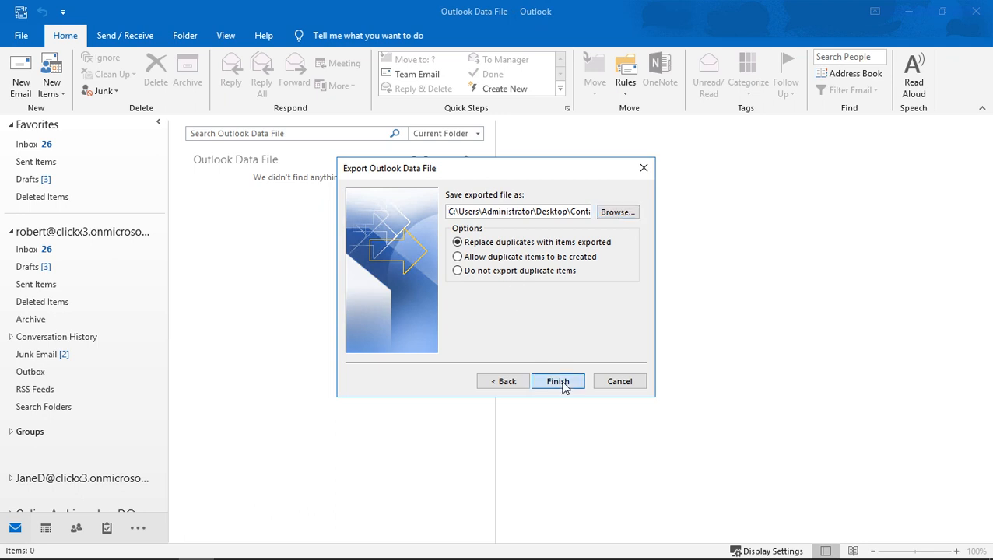
# Finish the export, creating the Contacts data file with no password
pyautogui.click(557, 381)
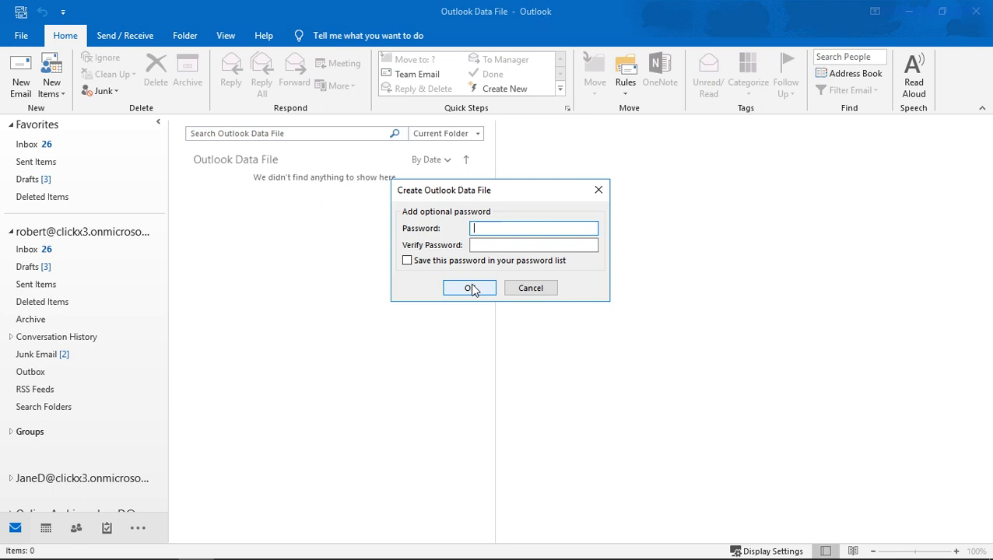
pyautogui.click(469, 288)
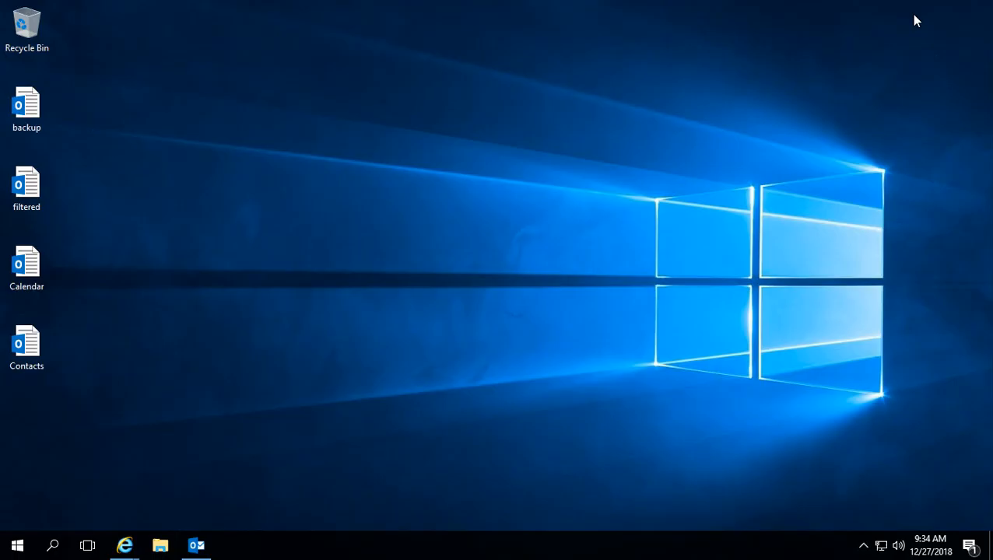
pyautogui.click(26, 347)
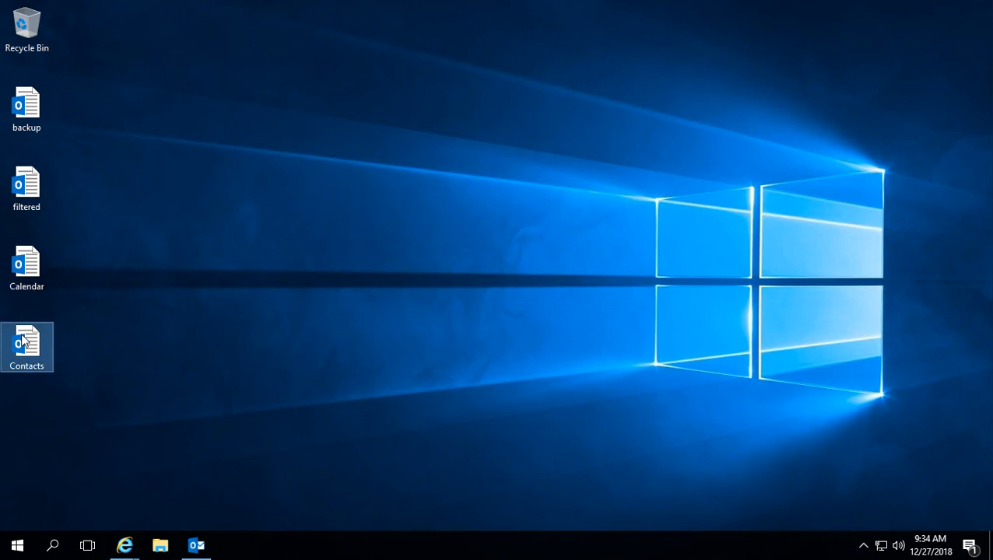
pyautogui.rightClick(27, 346)
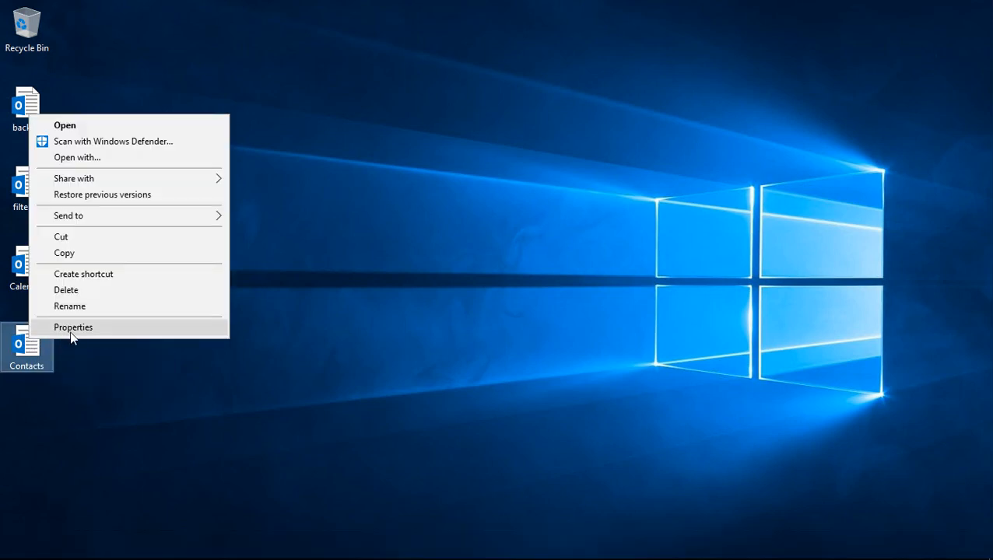
pyautogui.click(73, 327)
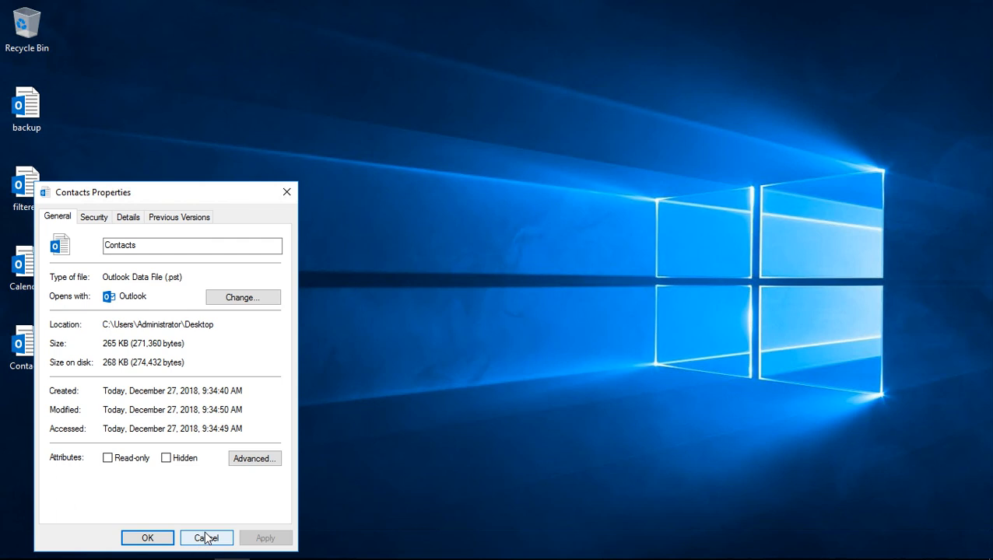
pyautogui.click(206, 538)
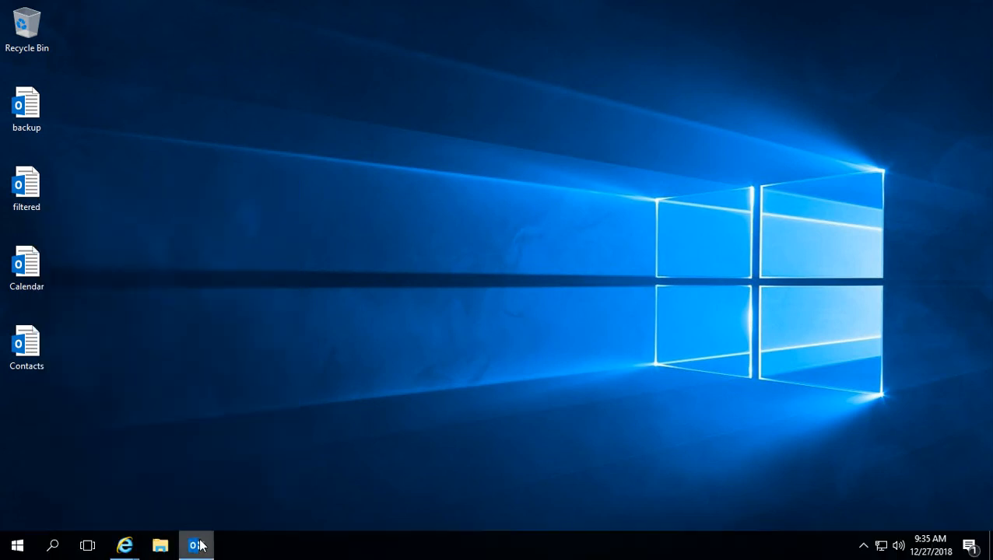
# Return to Outlook and browse the Desktop to open the Contacts Outlook Data File
pyautogui.click(196, 545)
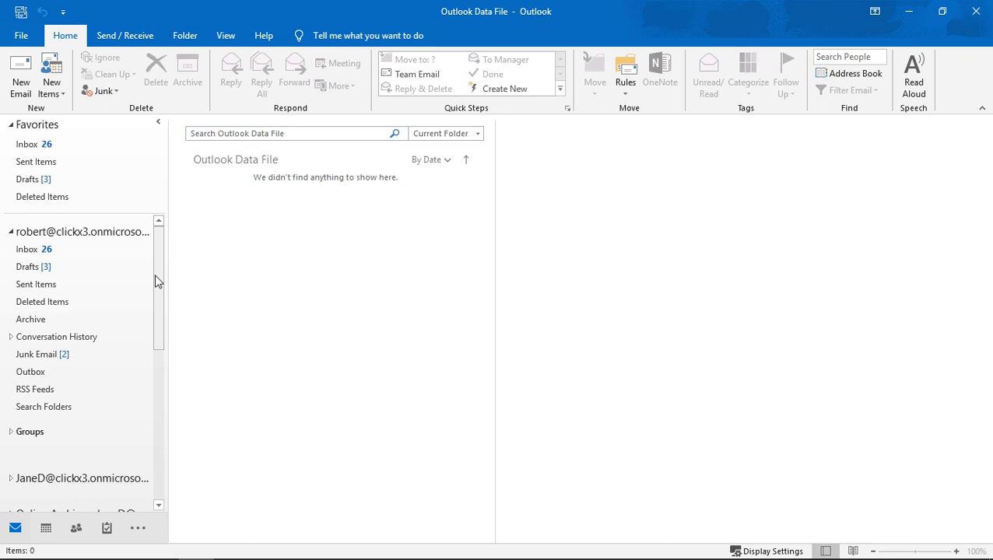
pyautogui.moveTo(158, 282)
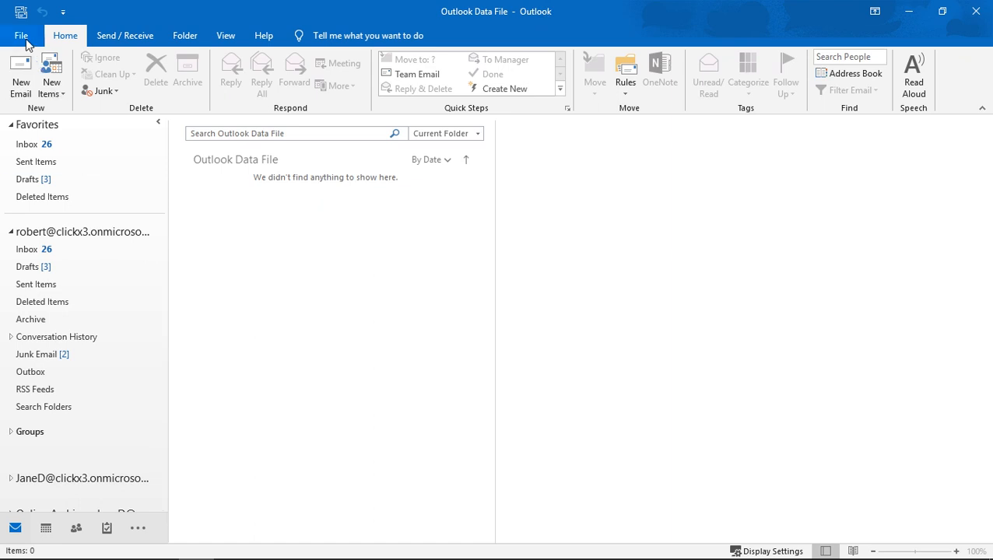
pyautogui.click(21, 35)
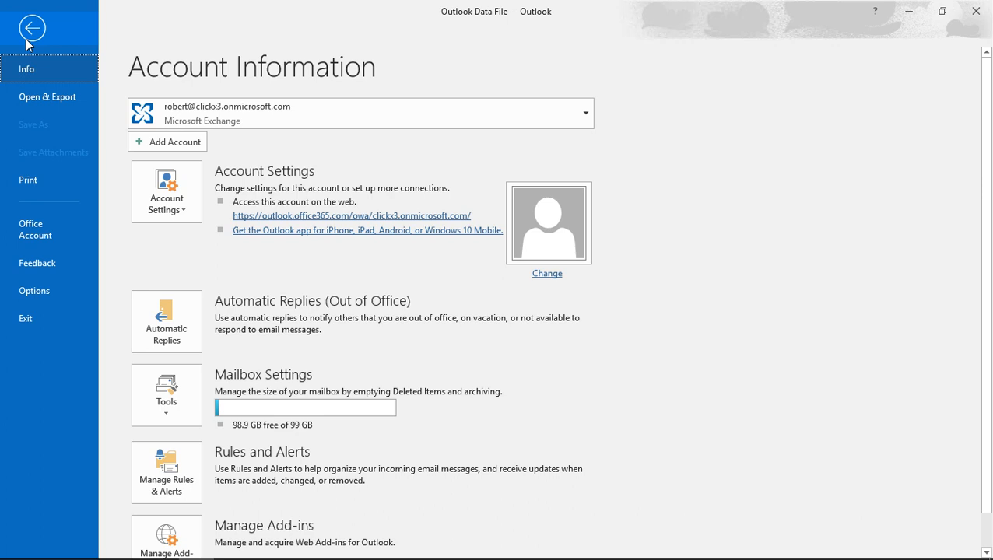
pyautogui.click(47, 97)
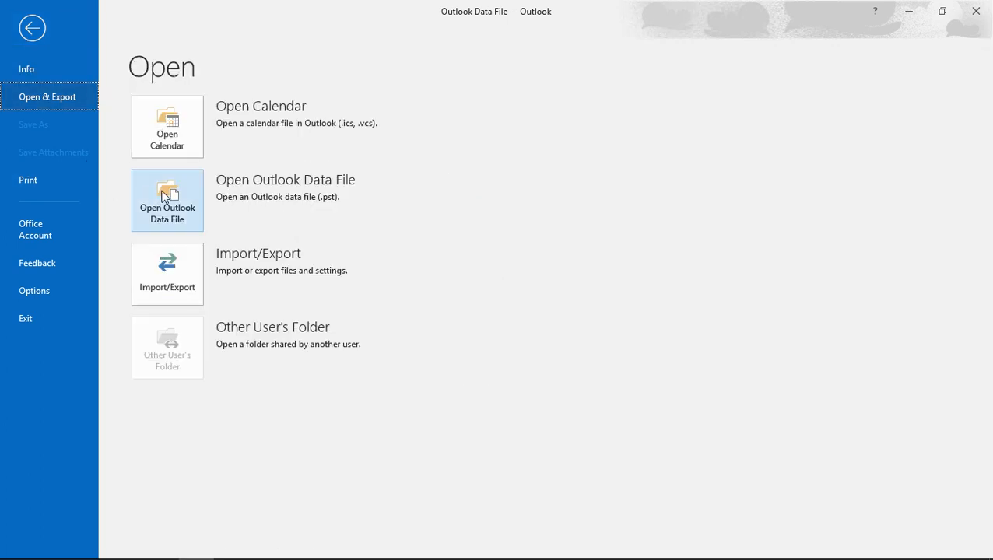
pyautogui.click(166, 201)
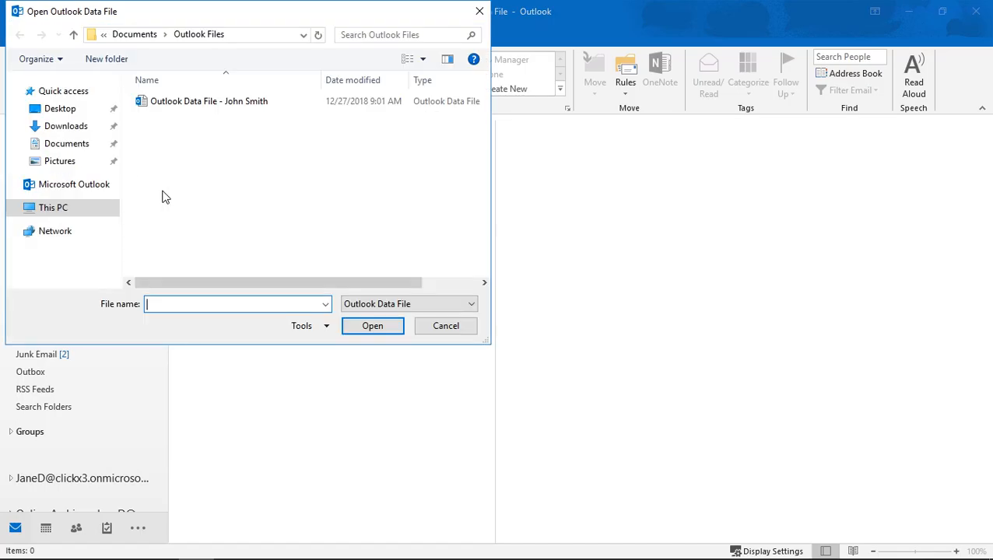
pyautogui.click(60, 108)
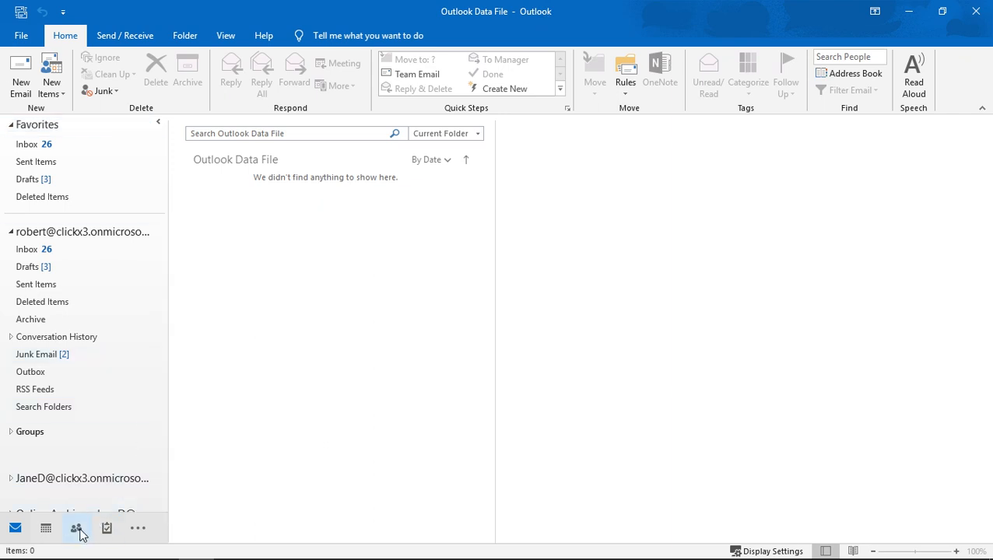
pyautogui.click(76, 529)
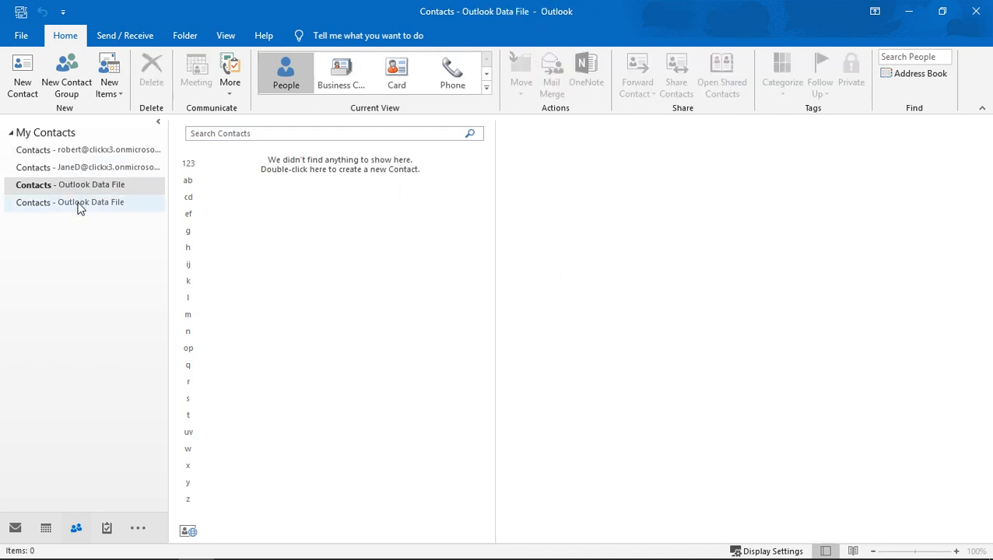
pyautogui.click(70, 203)
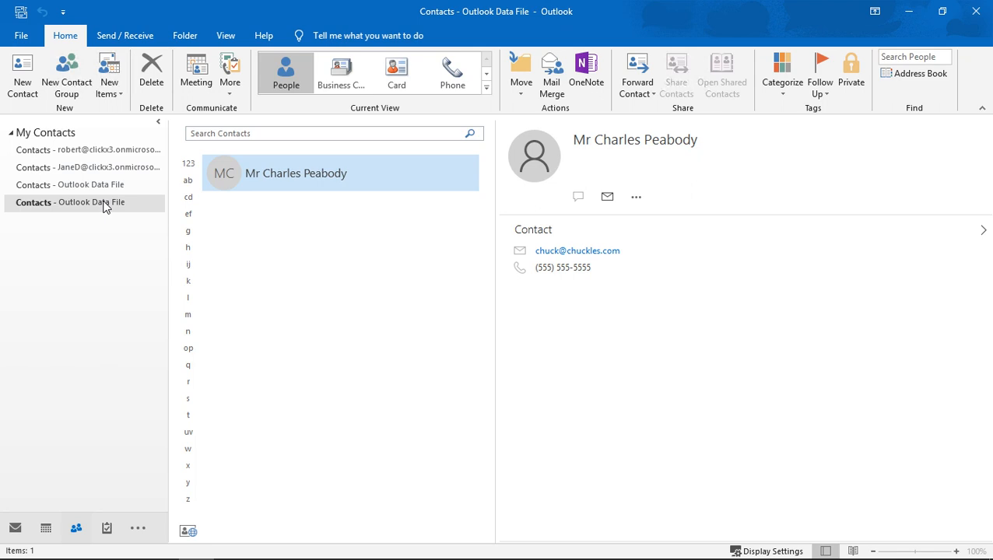
pyautogui.click(69, 184)
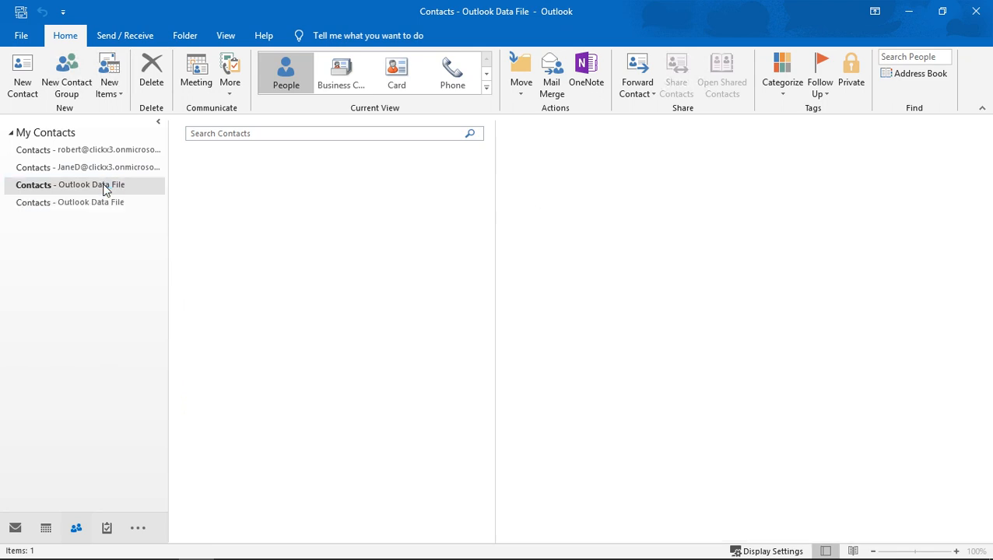
# Delete the empty 'Contacts - Outlook Data File' folder and confirm with Yes
pyautogui.rightClick(78, 184)
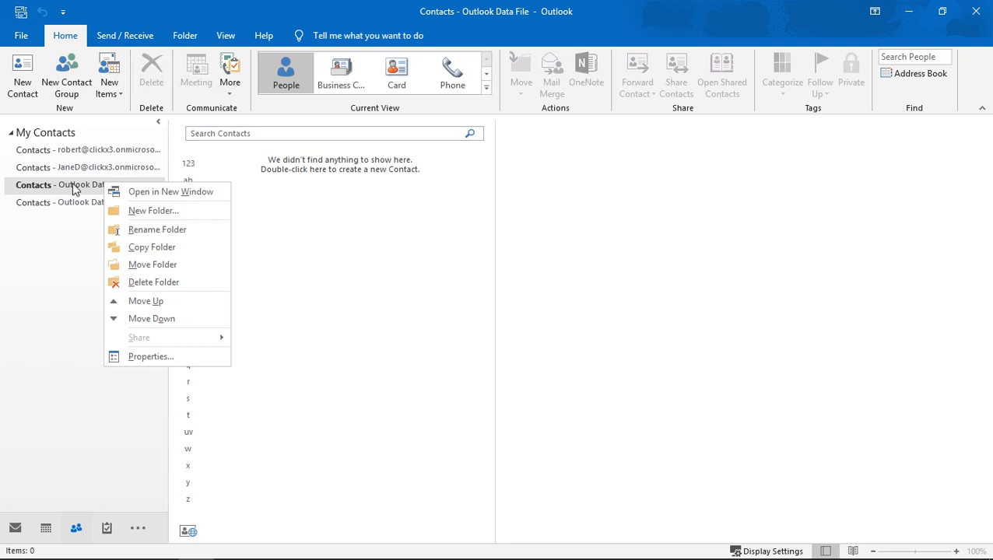
pyautogui.moveTo(153, 282)
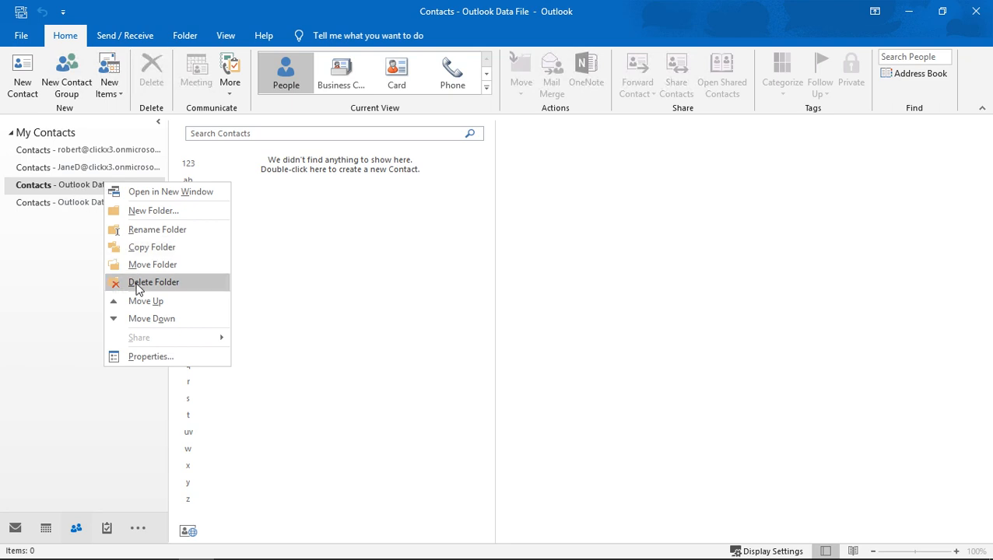
pyautogui.click(153, 281)
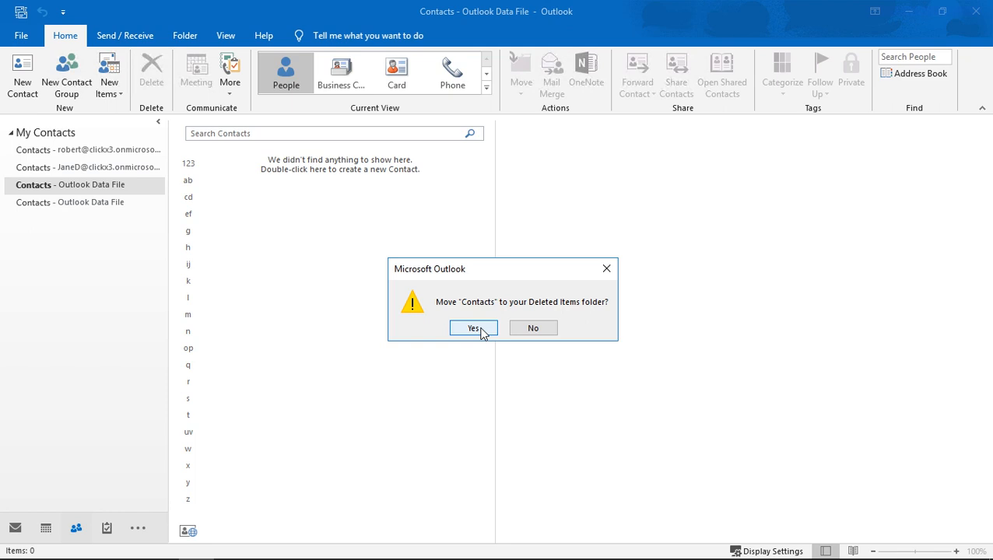
pyautogui.click(473, 327)
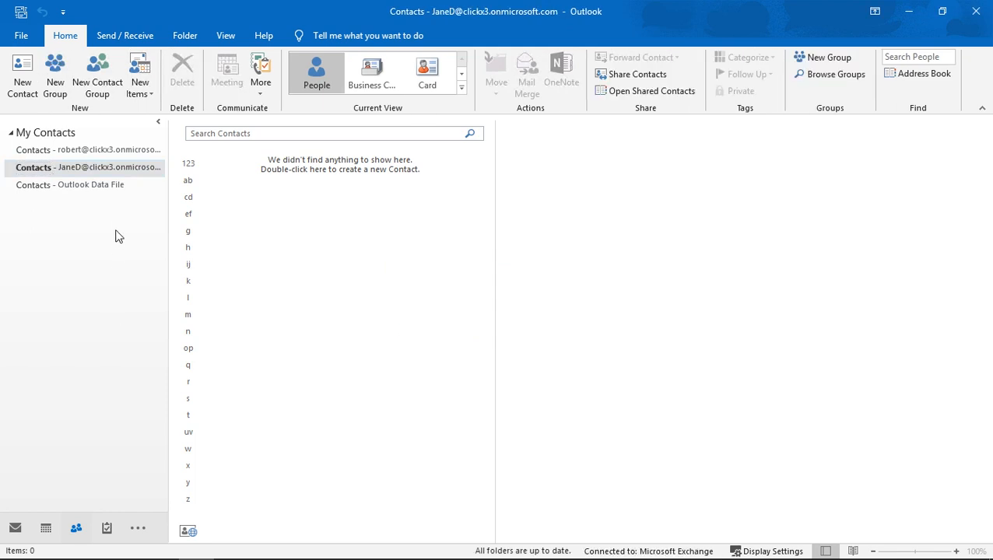
pyautogui.click(70, 185)
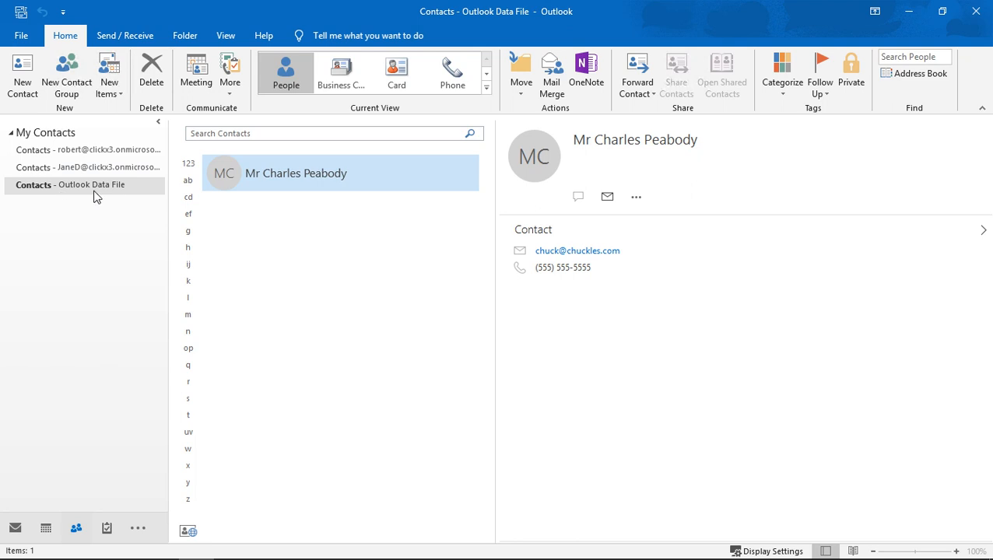
pyautogui.moveTo(103, 163)
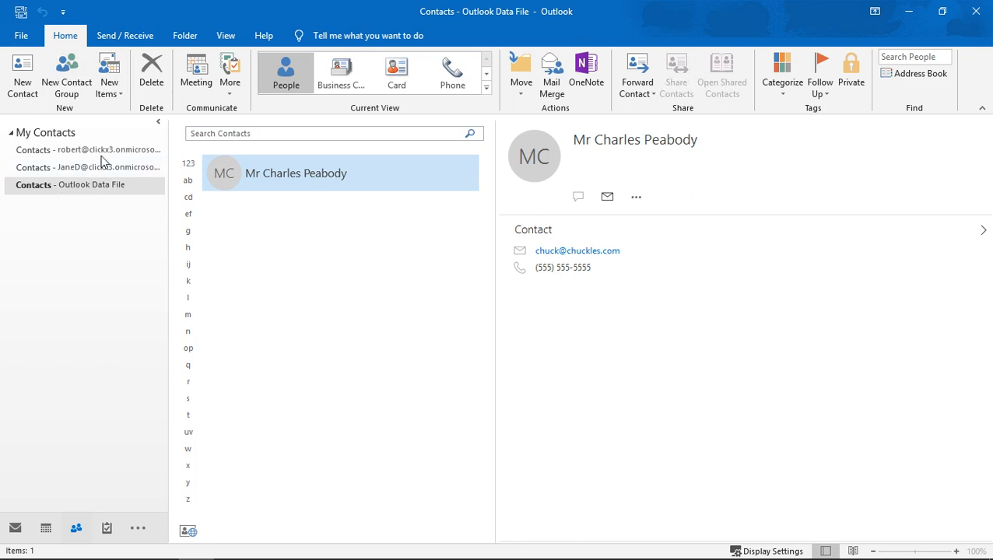
pyautogui.click(86, 149)
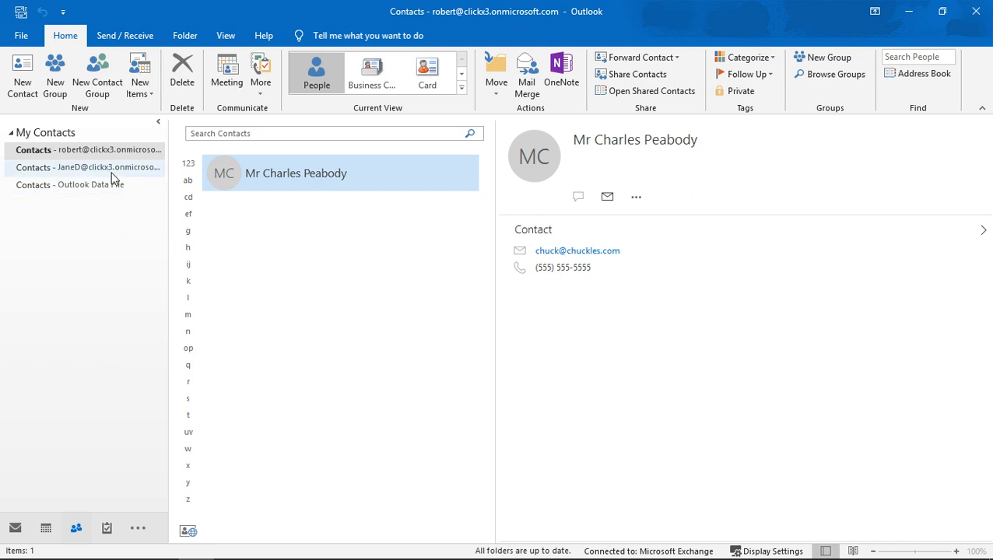
pyautogui.click(86, 167)
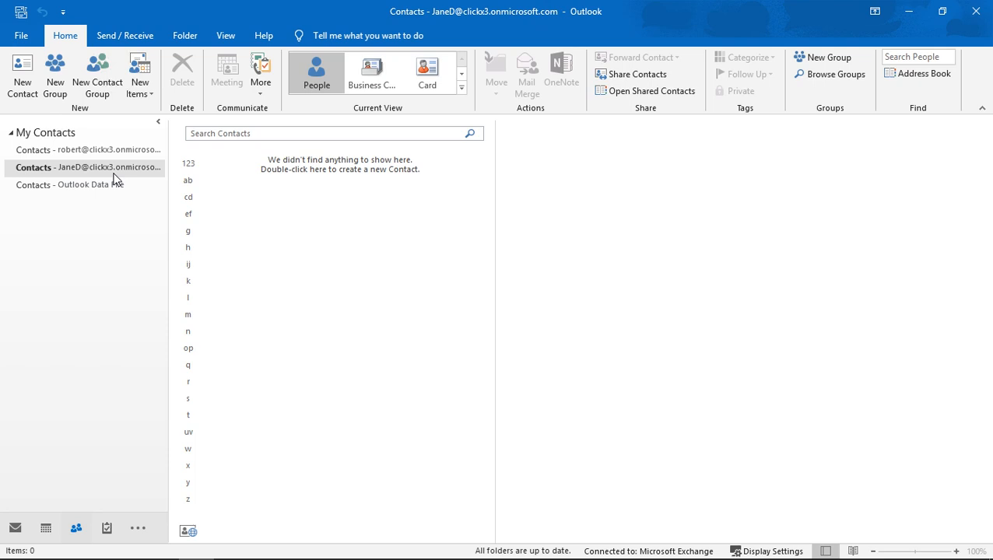
pyautogui.moveTo(545, 225)
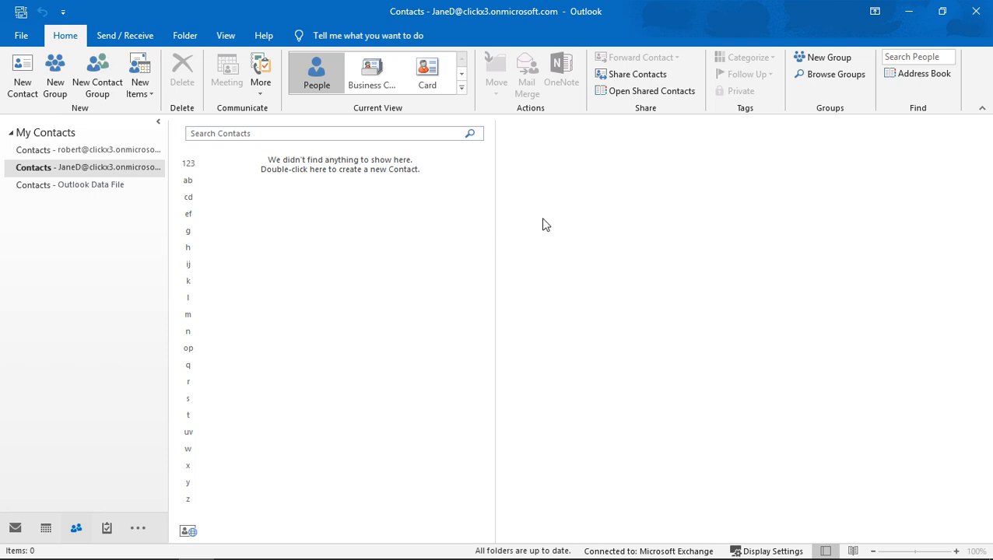
pyautogui.moveTo(553, 206)
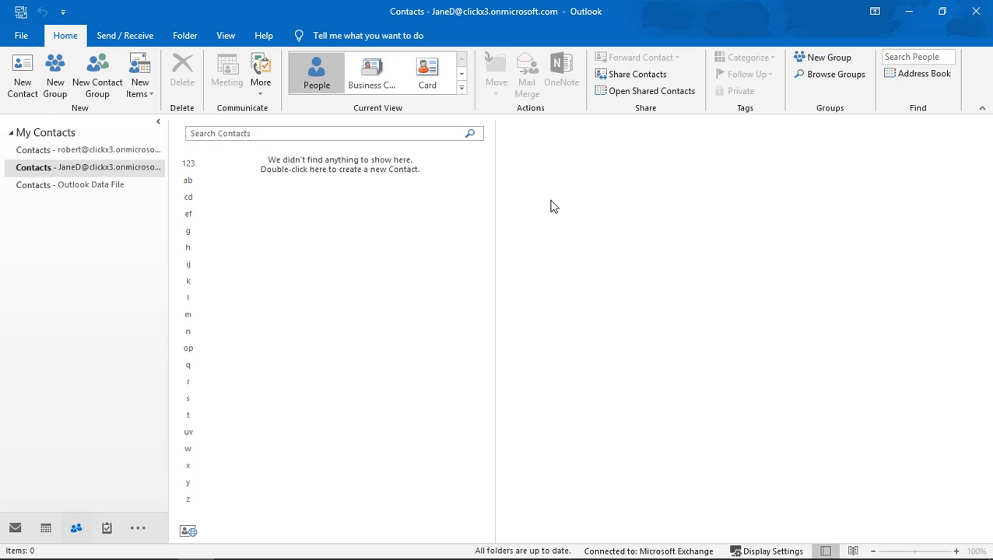